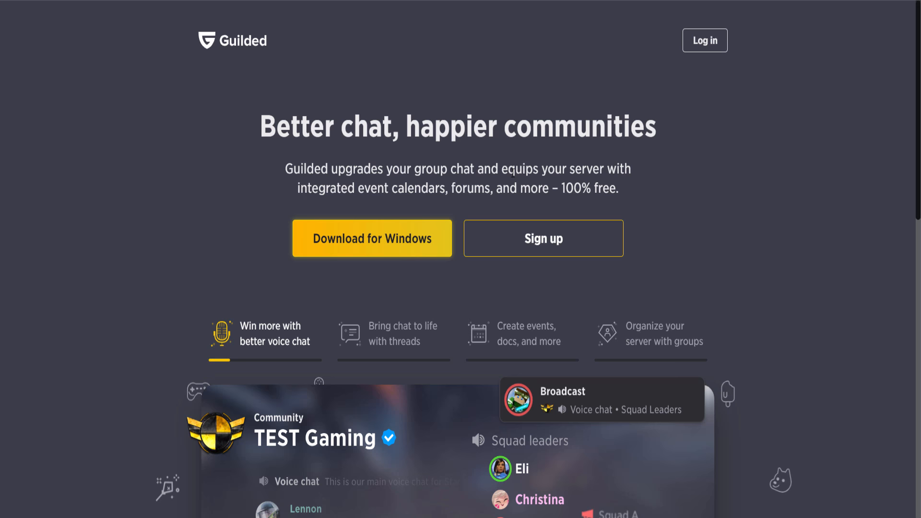
Start the sign-up form with the username 'sharkblox'.
left_click(542, 238)
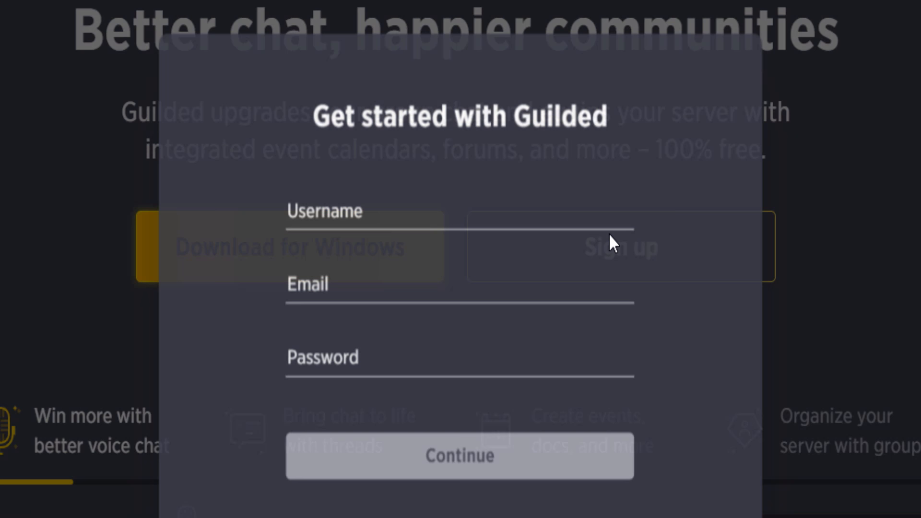
left_click(458, 206)
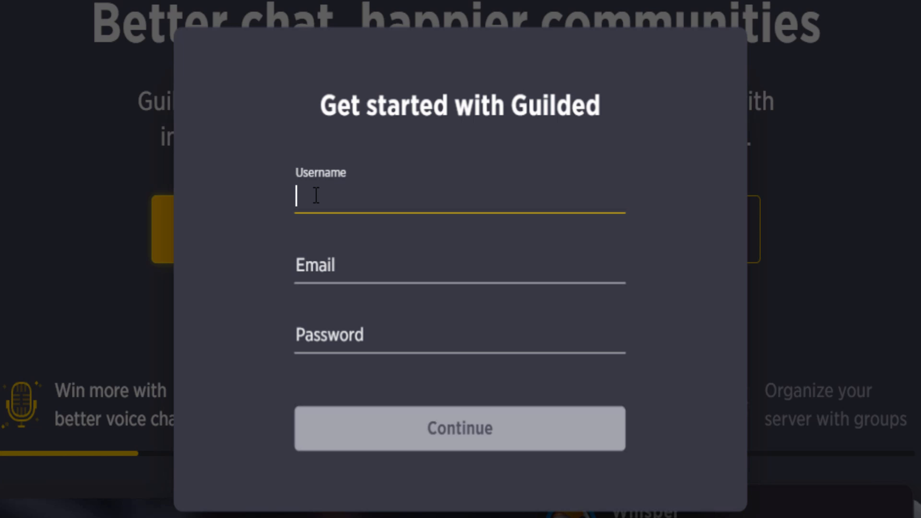
type("sharkblox")
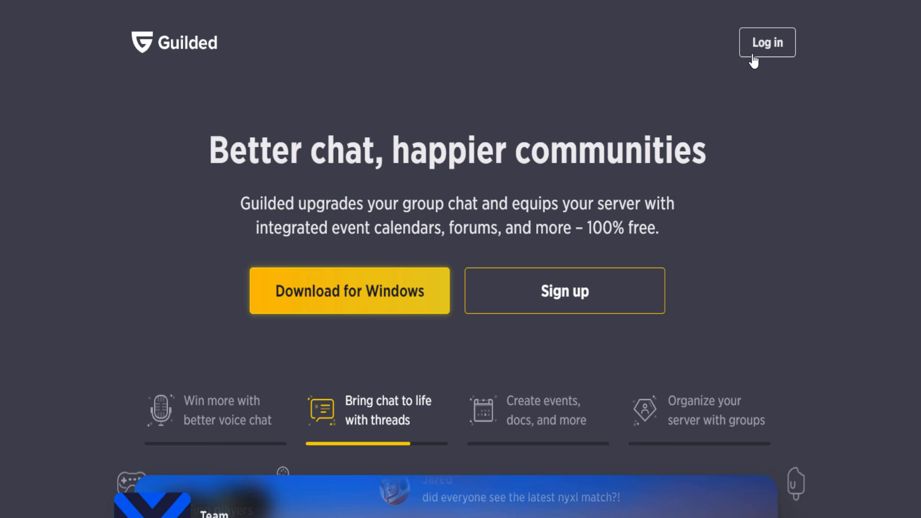
left_click(766, 42)
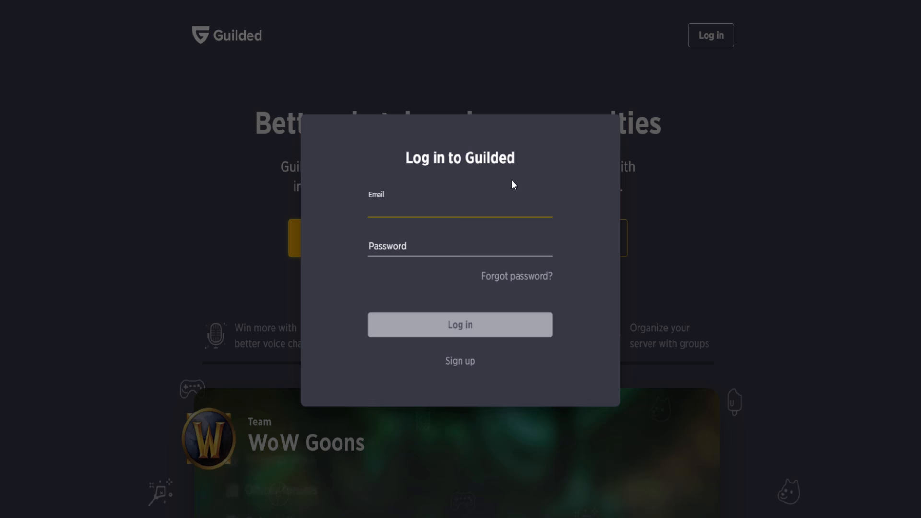
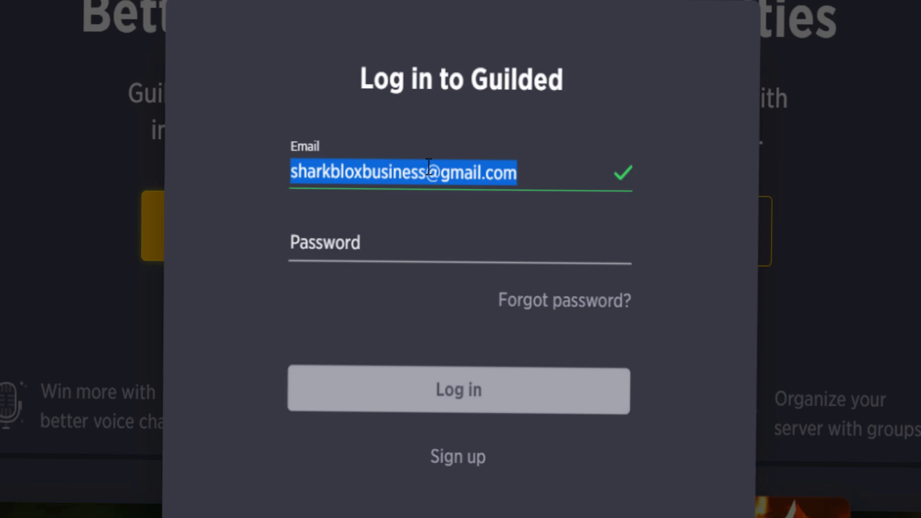
type("password")
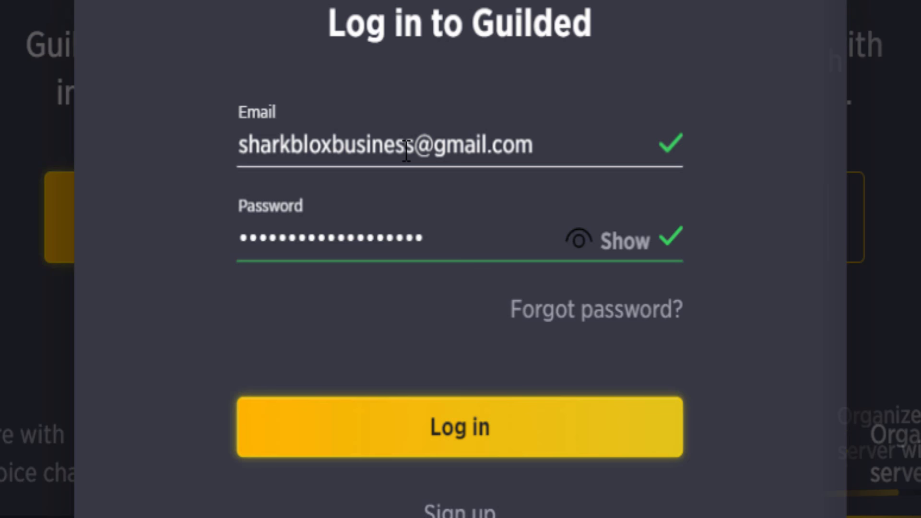
left_click(459, 426)
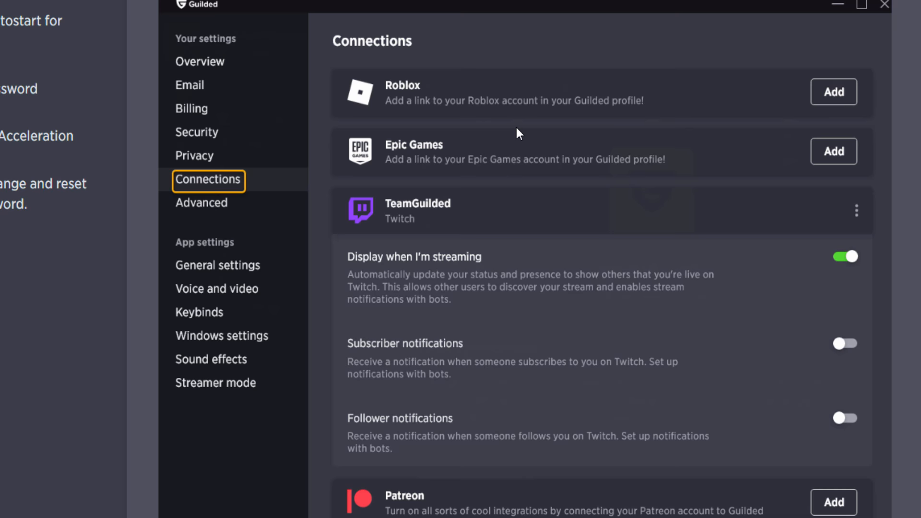
Begin adding a Roblox connection from the Connections settings.
left_click(199, 61)
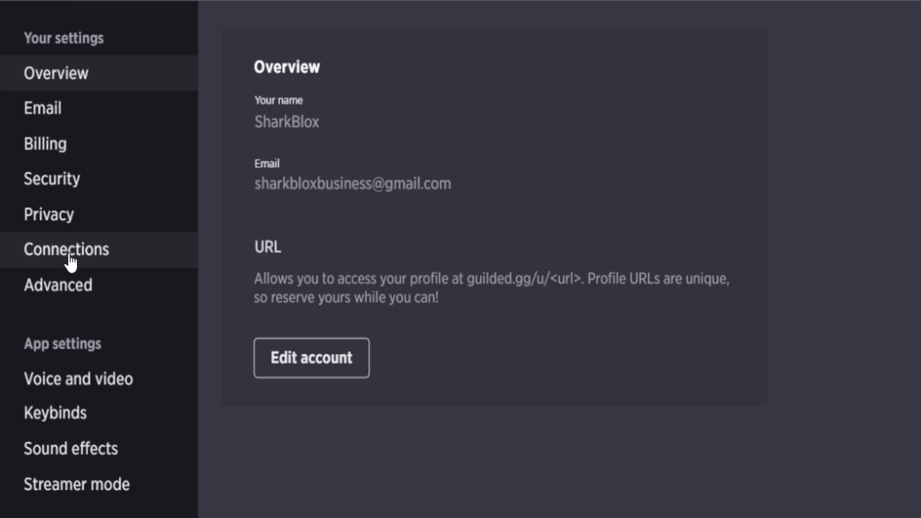
left_click(66, 250)
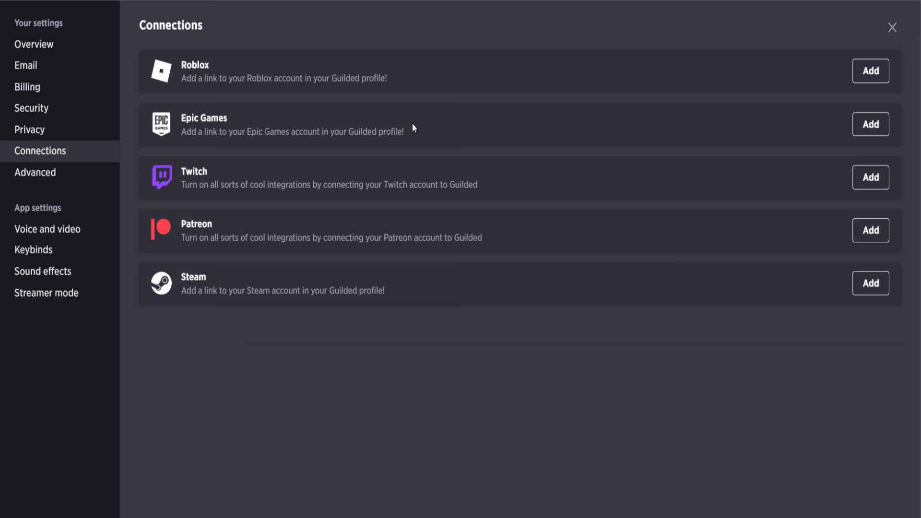
left_click(869, 70)
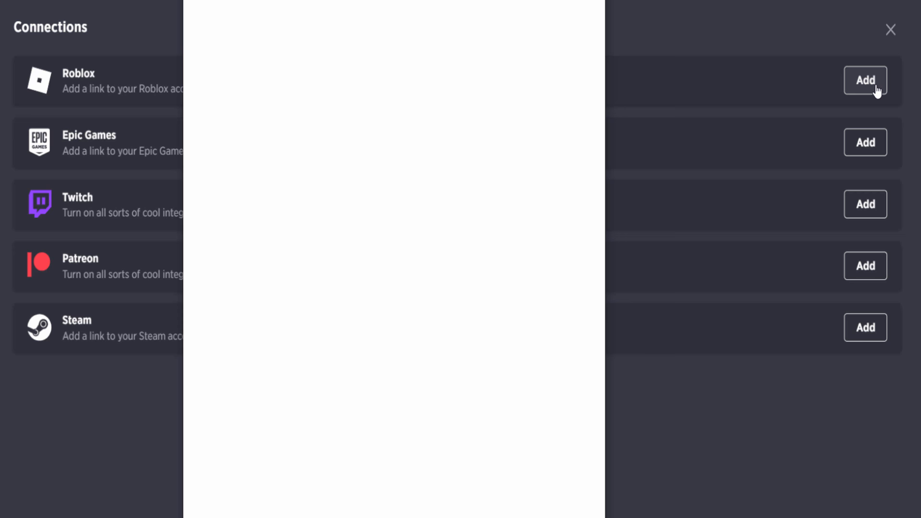
Sign into a different Roblox account in the linking window to reach Guilded's access request.
left_click(866, 79)
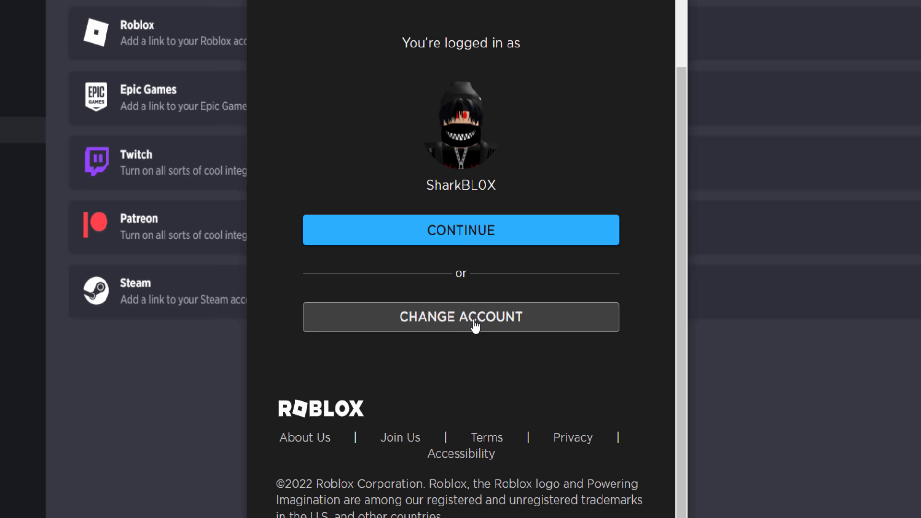
left_click(460, 317)
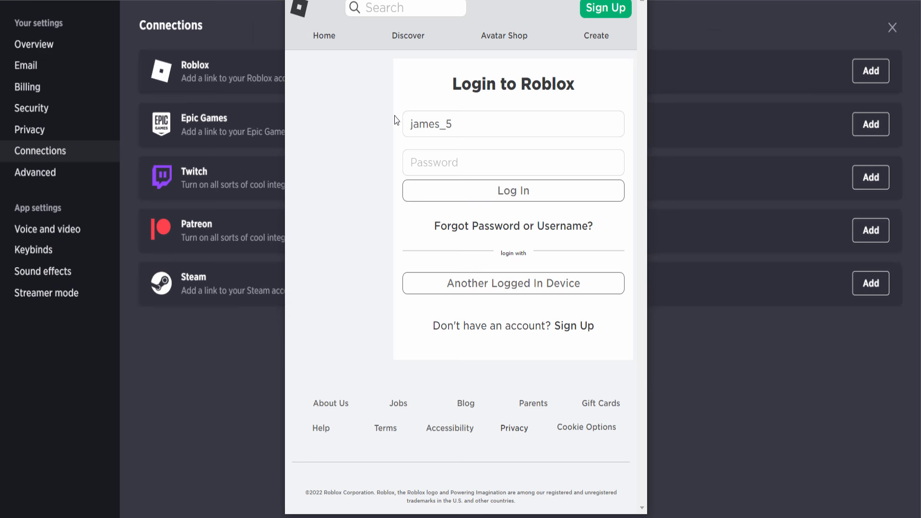
type("password")
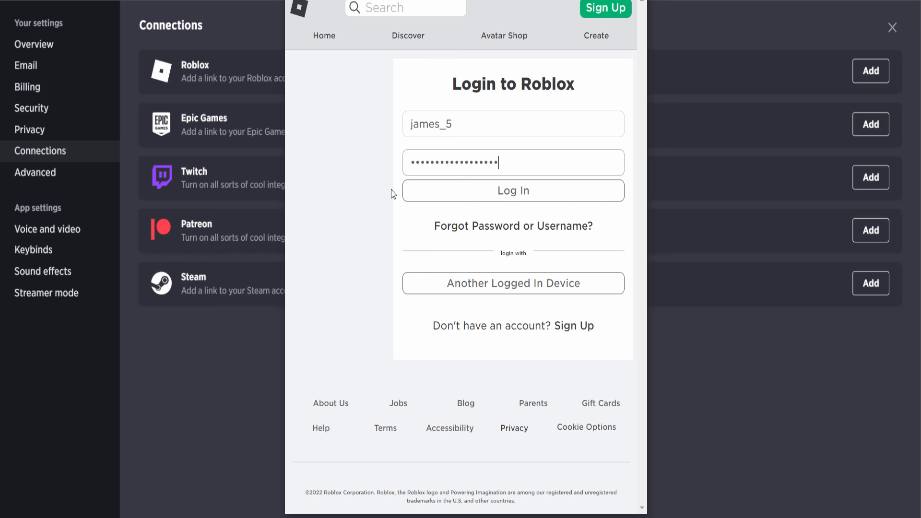
left_click(512, 190)
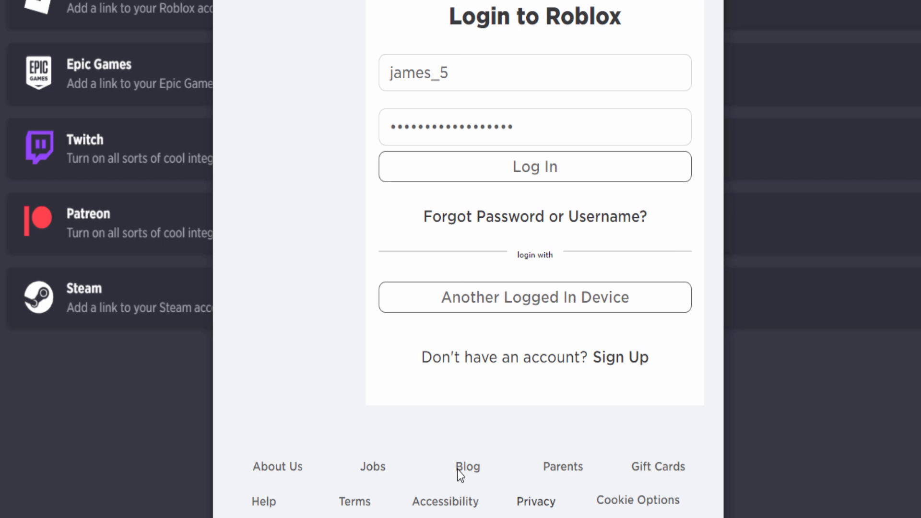
left_click(534, 166)
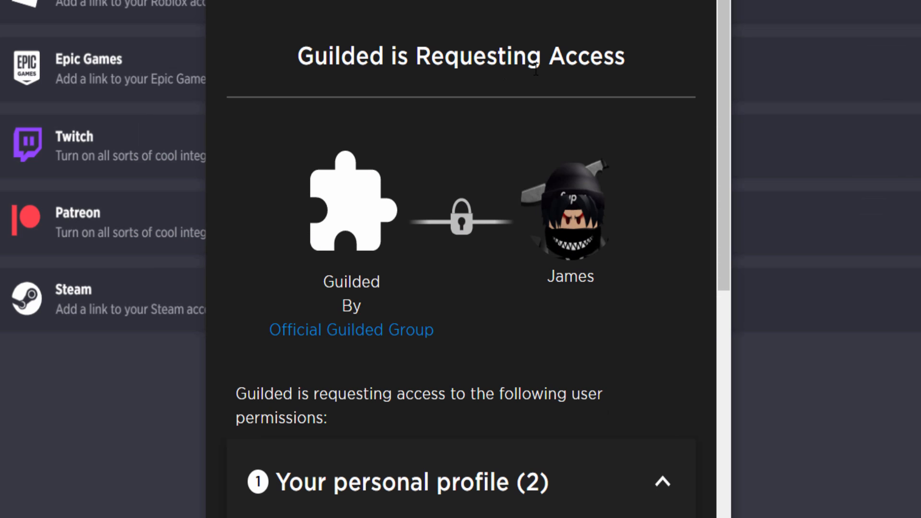
Grant Guilded access so the Roblox account James_5 shows as linked.
scroll("down", 3)
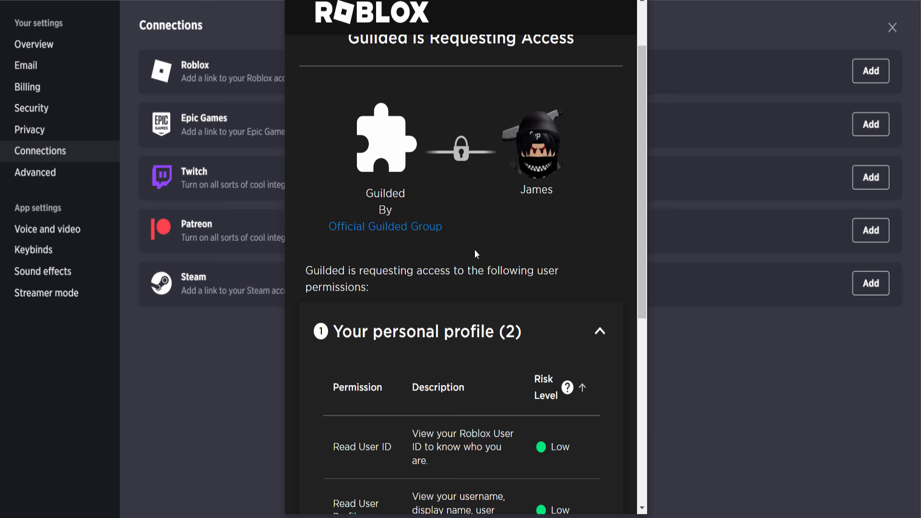
scroll("down", 3)
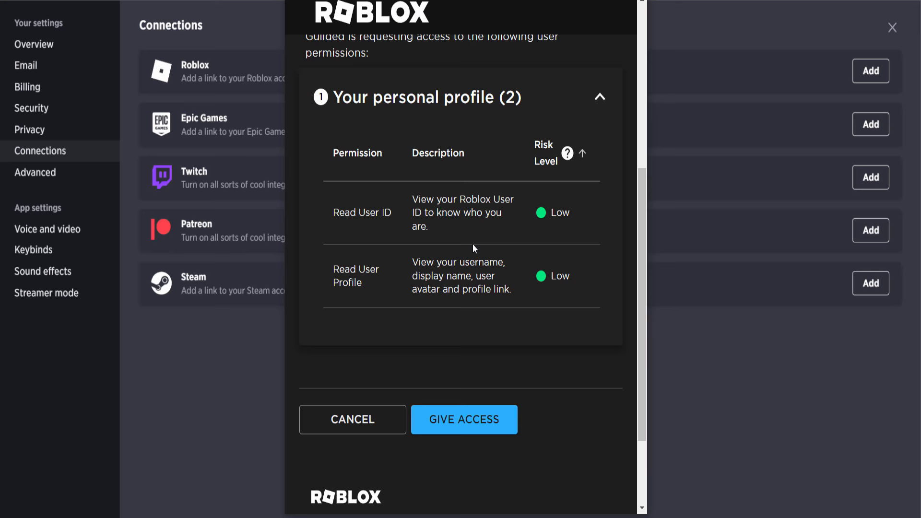
left_click(463, 419)
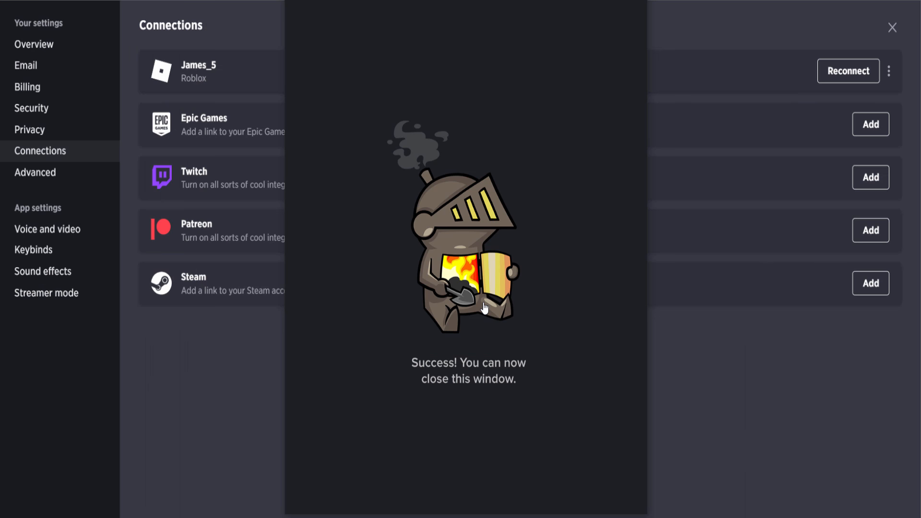
Dismiss the success window and Roblox connection options, returning to the main Guilded view.
left_click(893, 27)
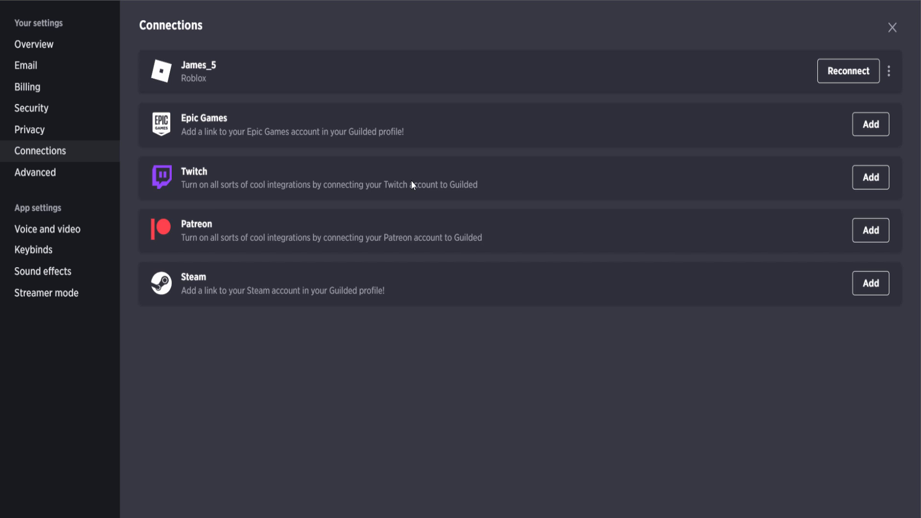
left_click(888, 70)
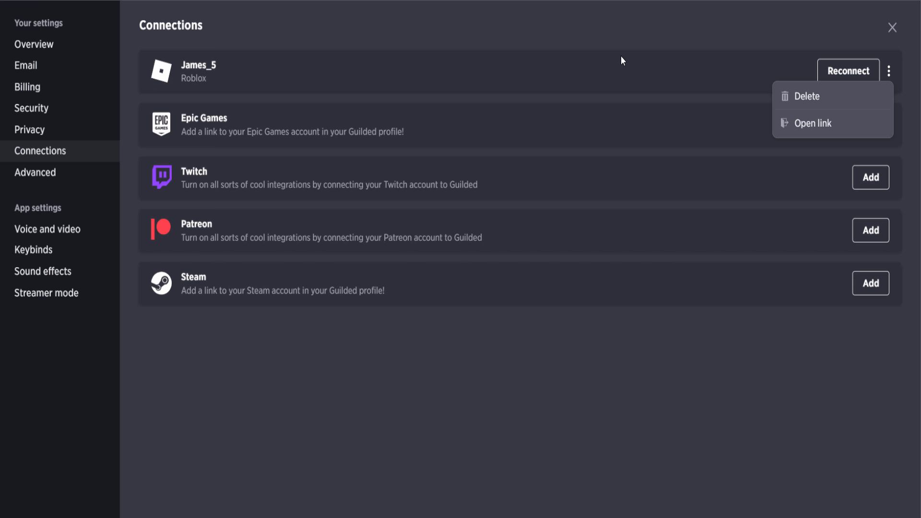
left_click(507, 361)
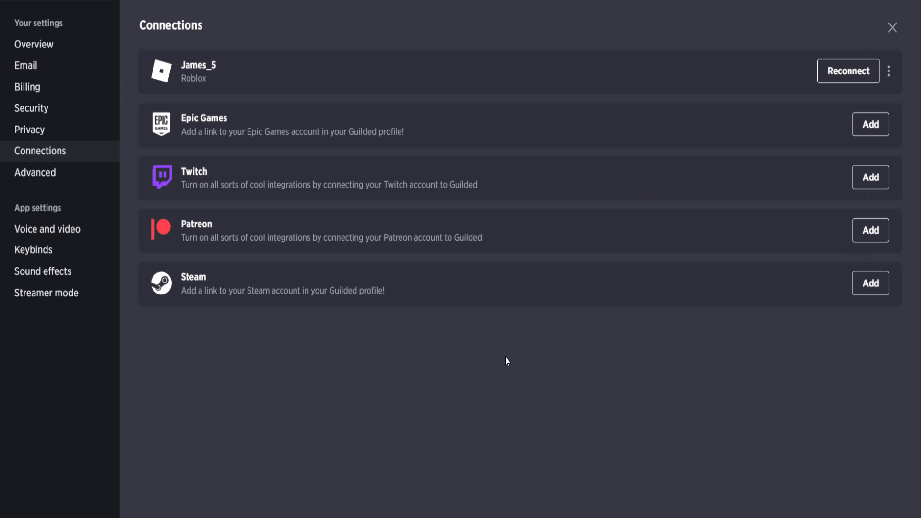
left_click(893, 26)
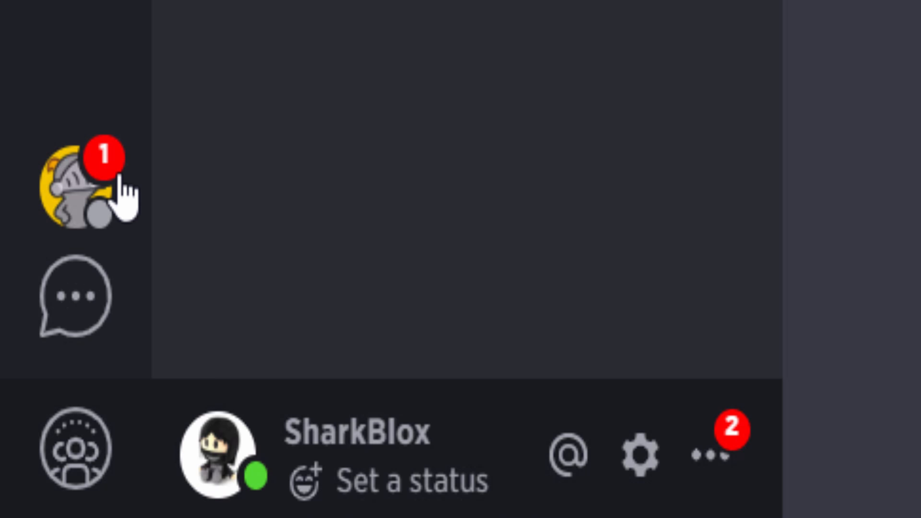
Read Gil's redemption message and follow its roblox.com/redeem link.
left_click(70, 194)
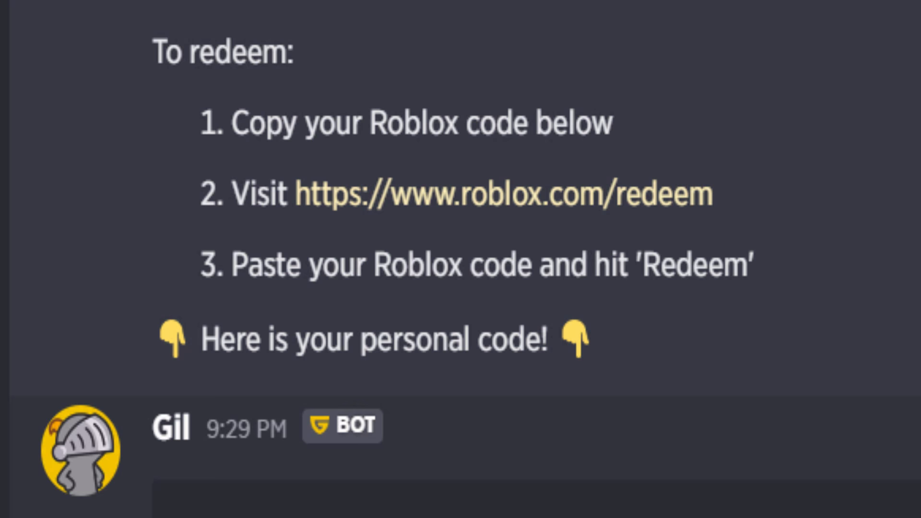
left_click(896, 480)
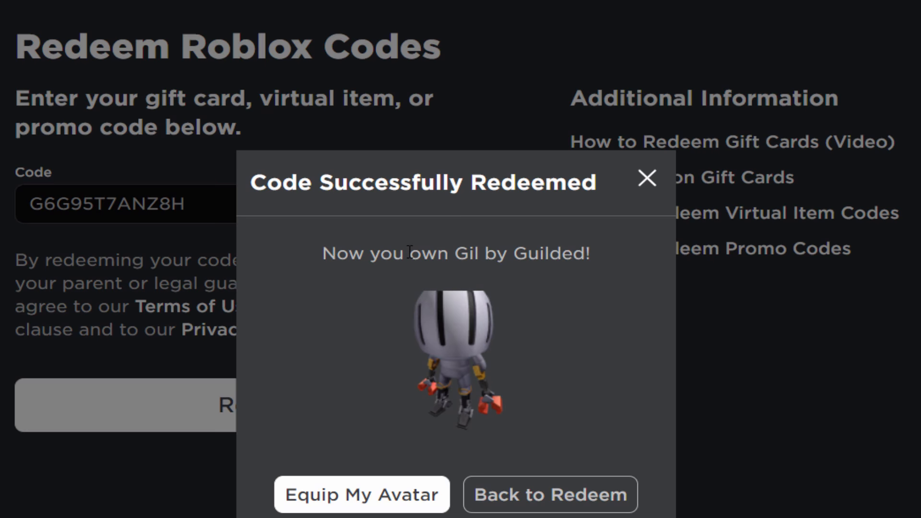
Equip the redeemed Gil by Guilded bundle, showing its pieces in the Avatar Editor.
left_click(362, 494)
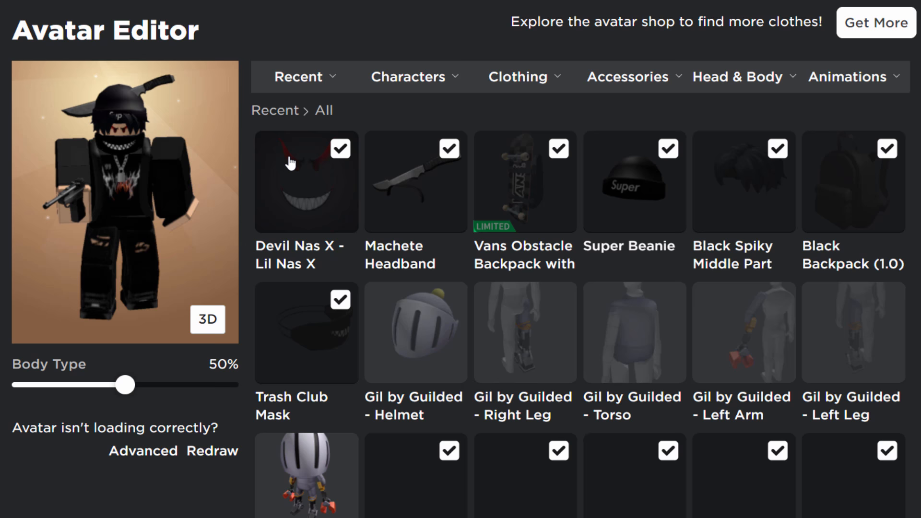